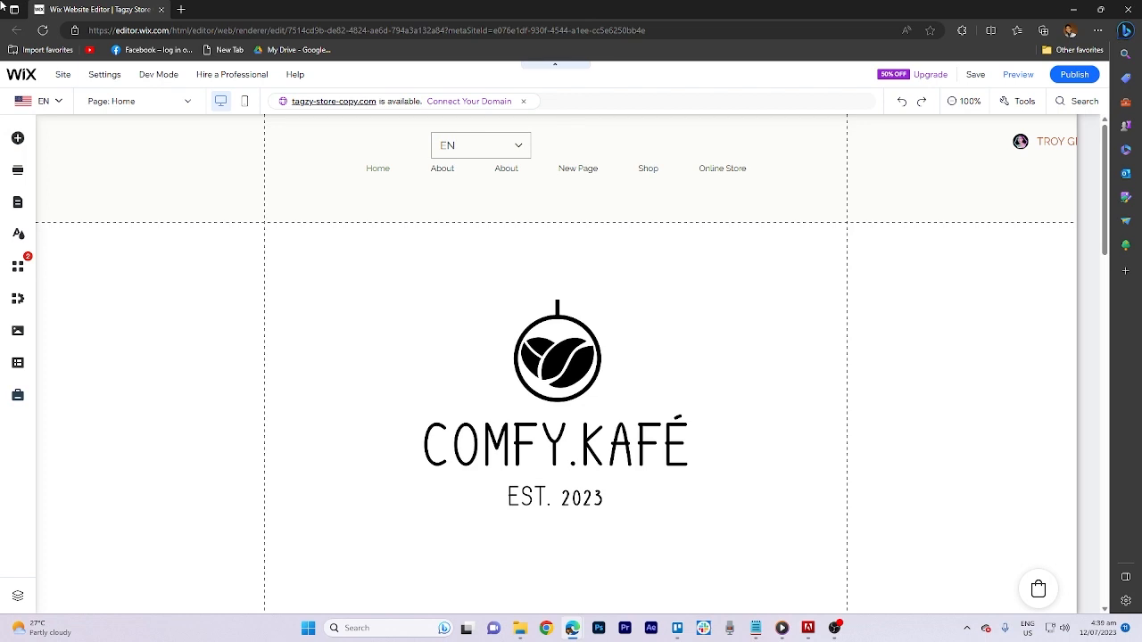
# Browse the Interactive category's box slideshow designs in the Add Elements panel.
pyautogui.click(18, 138)
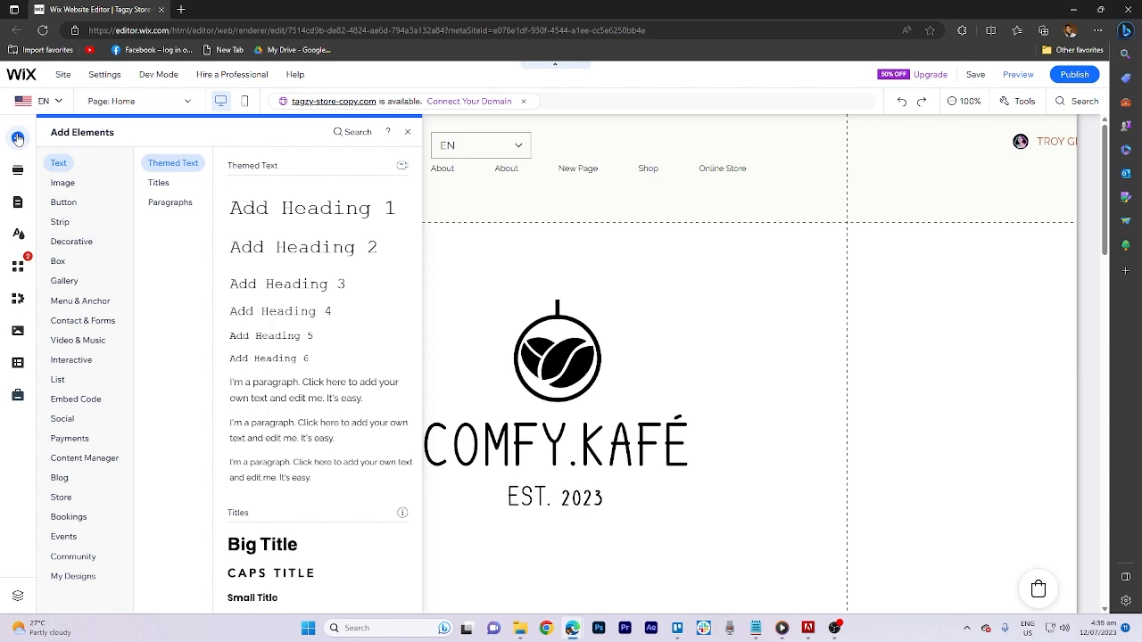
pyautogui.click(72, 360)
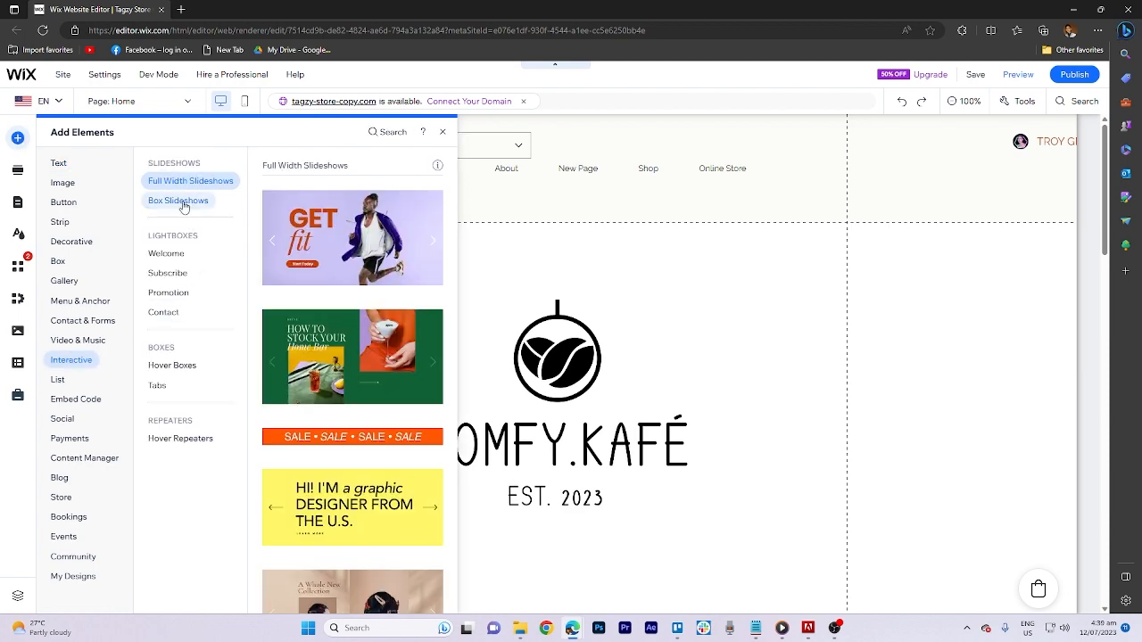
pyautogui.click(179, 200)
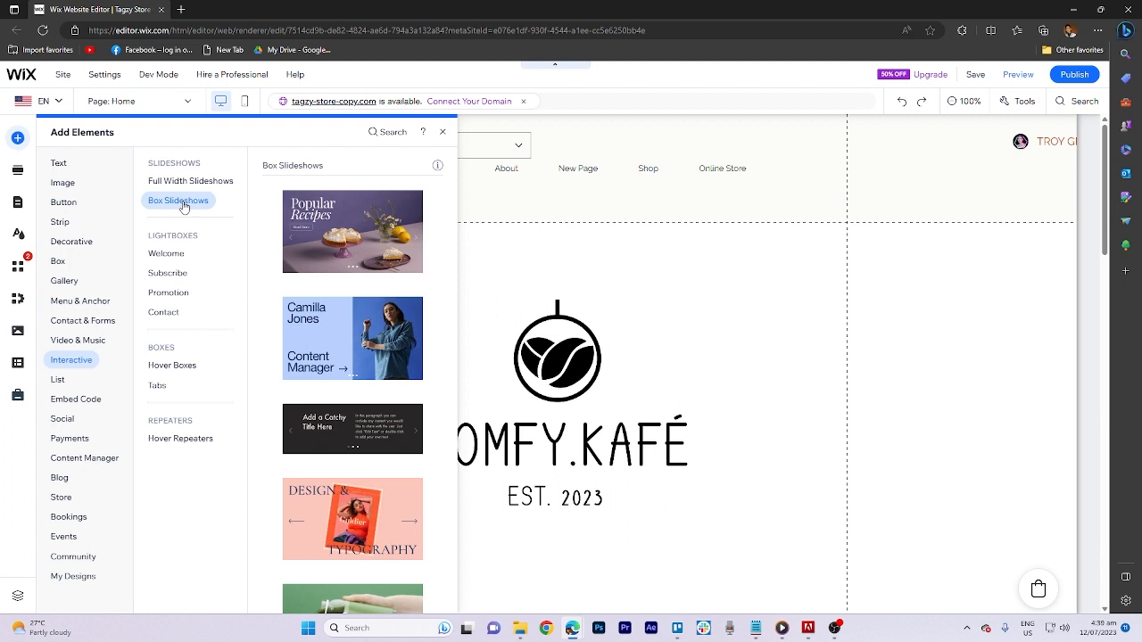
# Add the green 'How to Stock Your Home Bar' slideshow to the homepage.
pyautogui.click(190, 180)
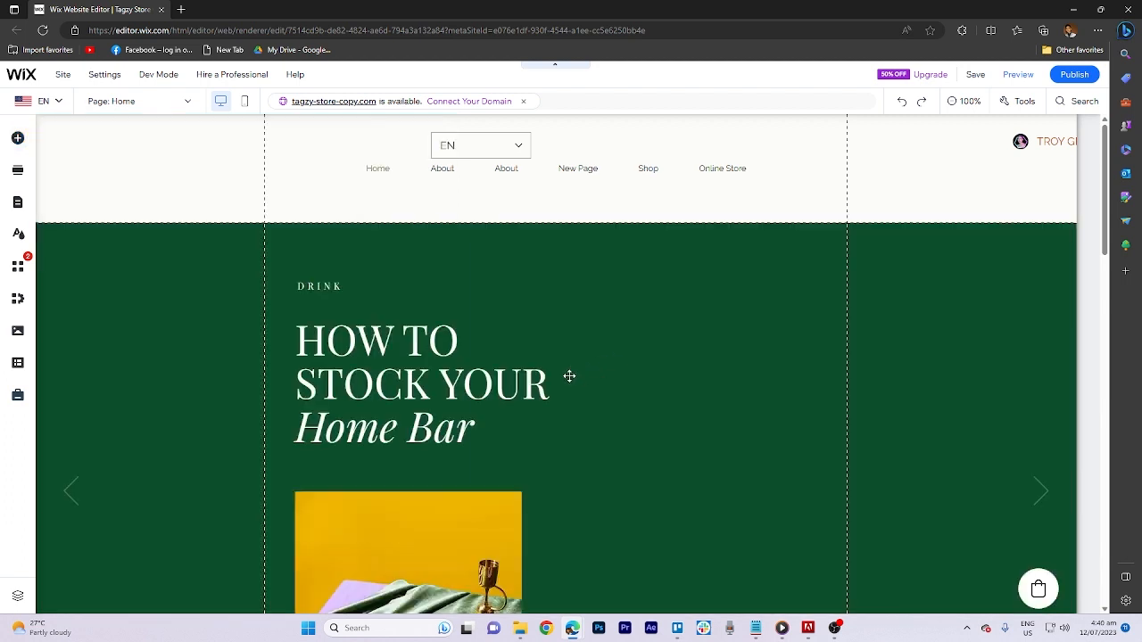
pyautogui.scroll(-3)
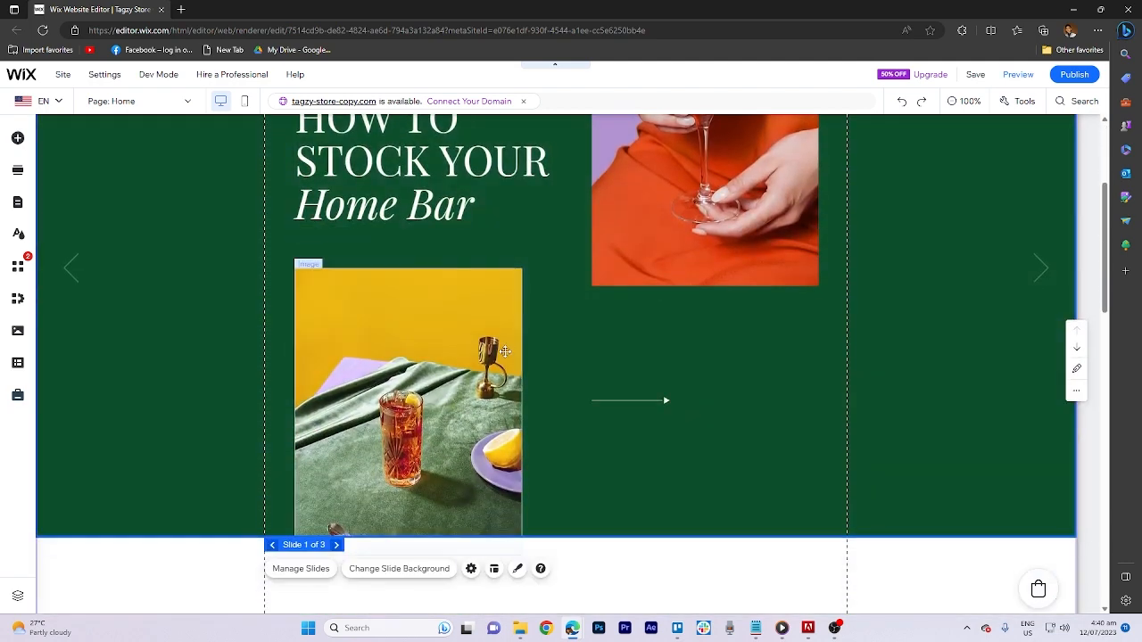
pyautogui.scroll(3)
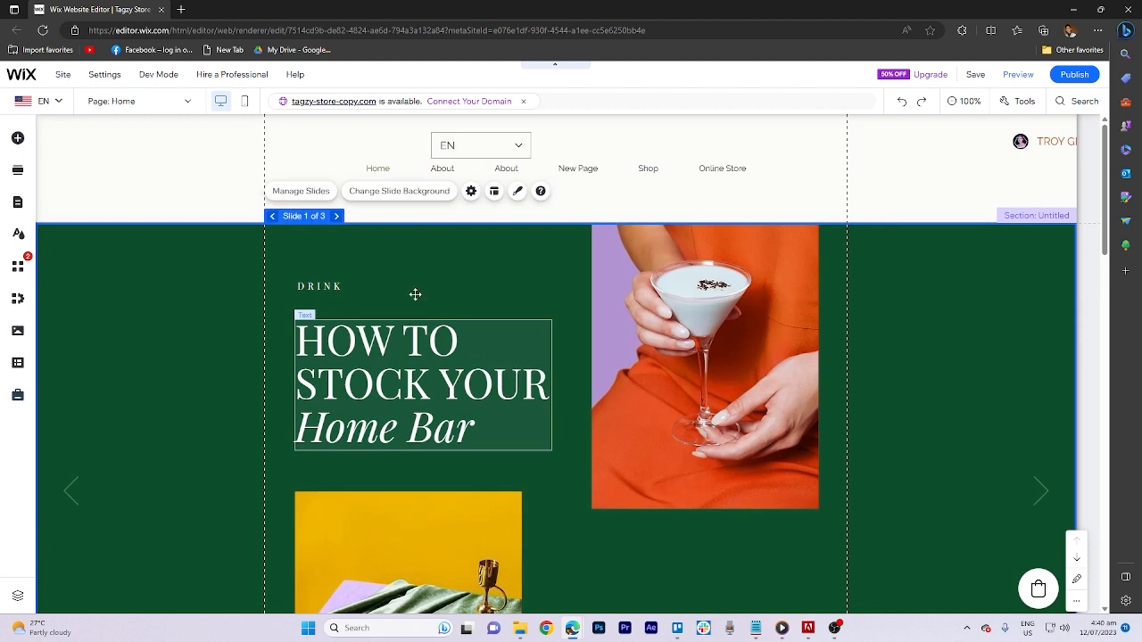
# Select the slideshow headline and dismiss its link options without adding a link.
pyautogui.click(301, 190)
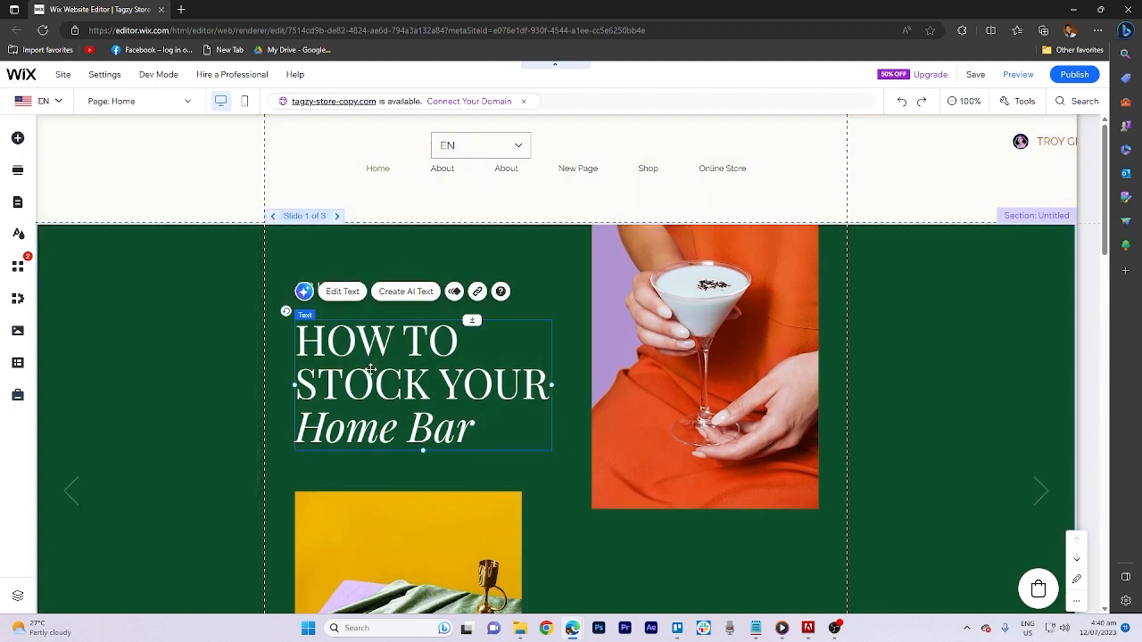
pyautogui.scroll(-3)
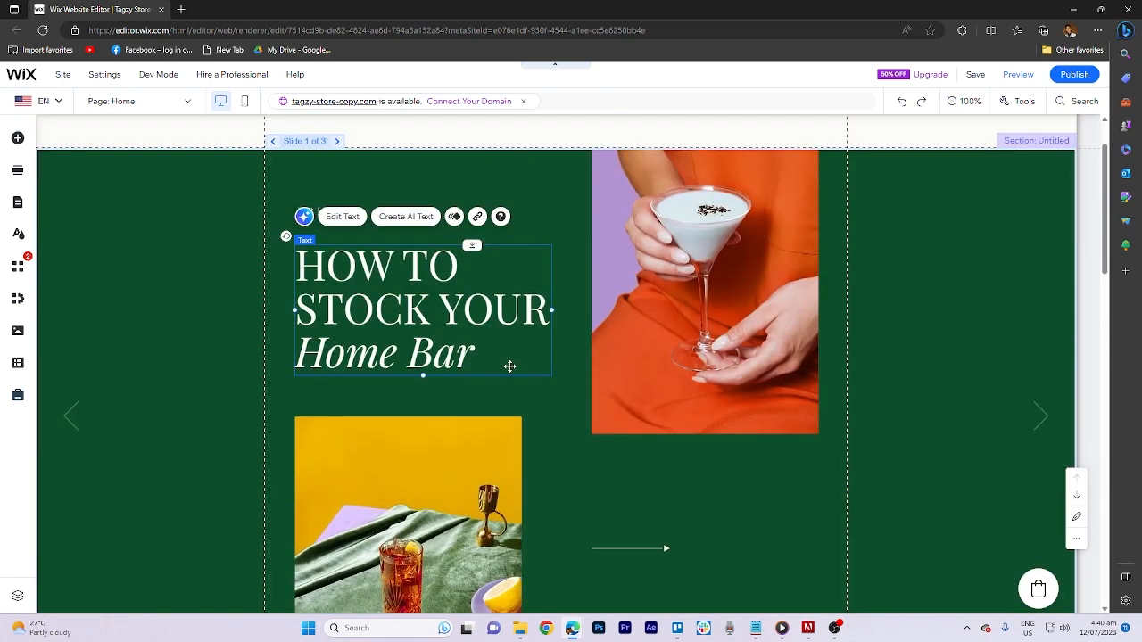
pyautogui.click(478, 215)
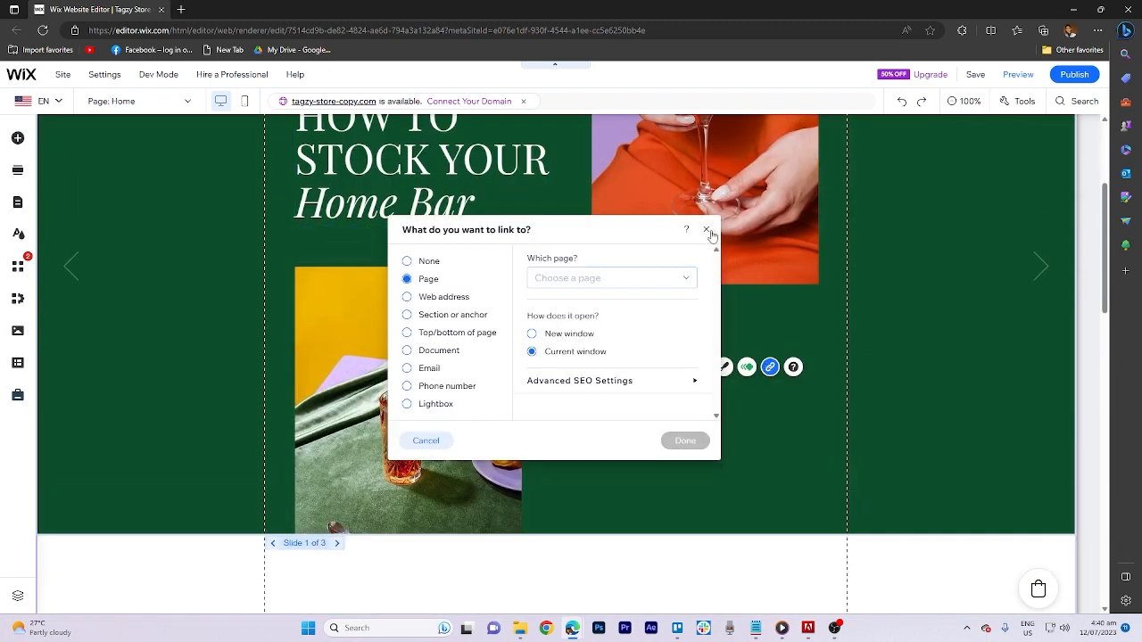
pyautogui.click(707, 230)
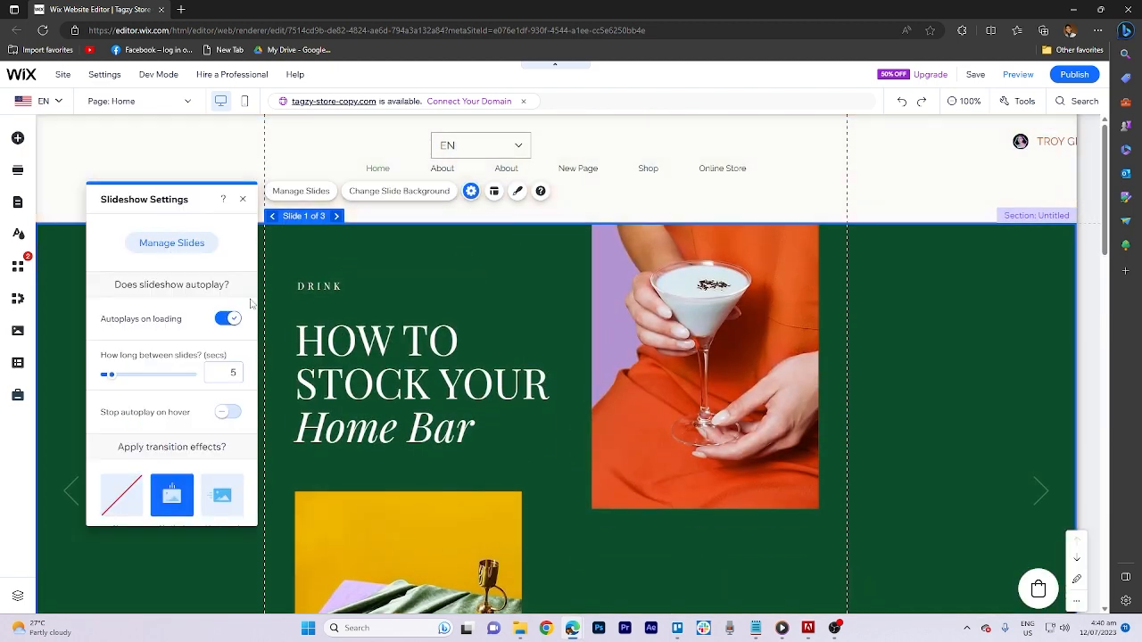
pyautogui.scroll(-3)
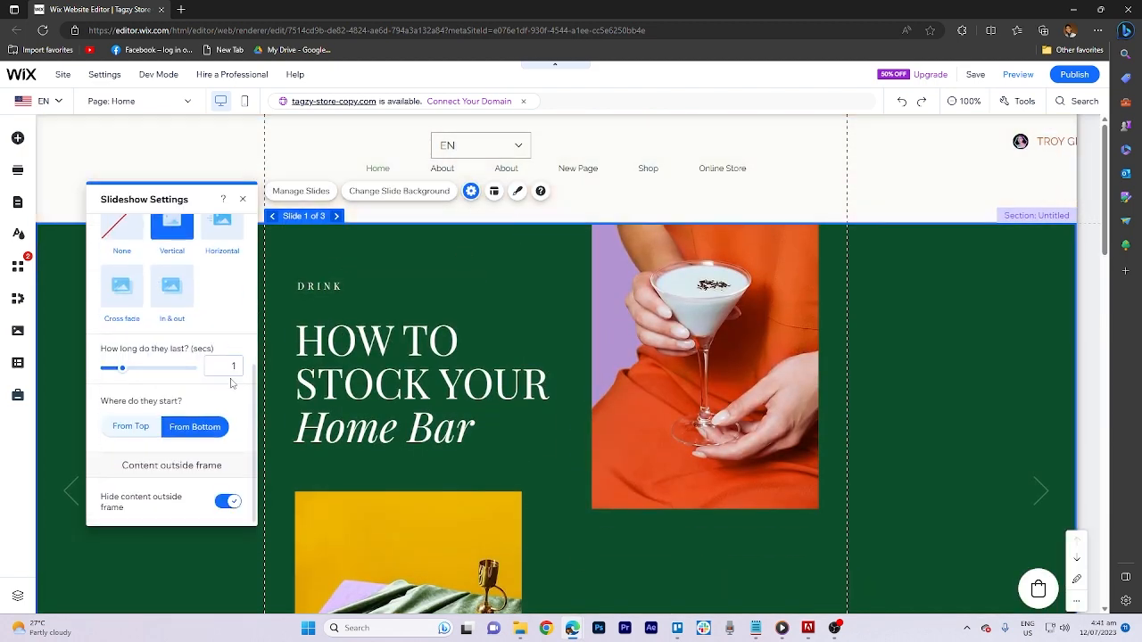